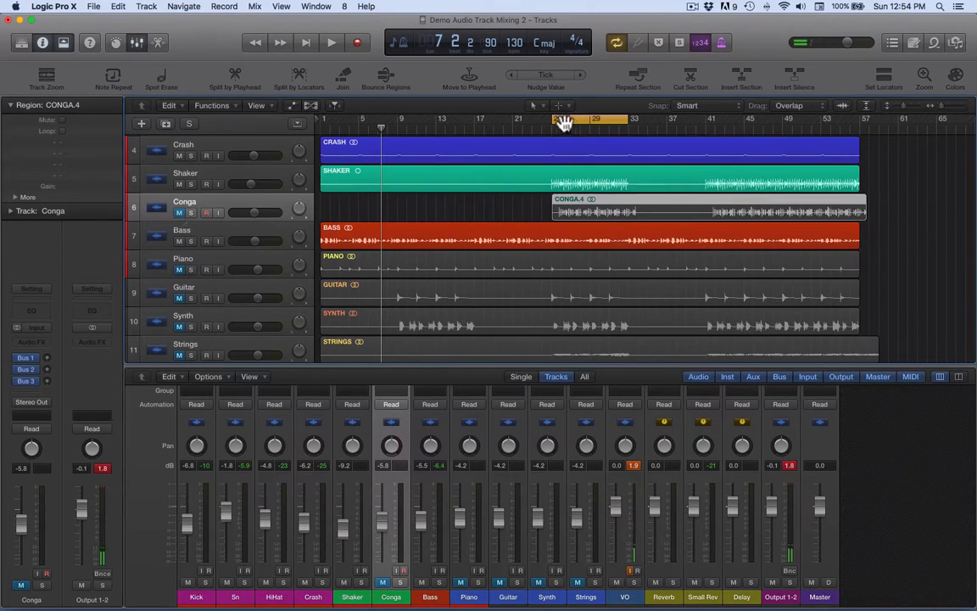
{"action": "mouse_move", "coordinate": [568, 122]}
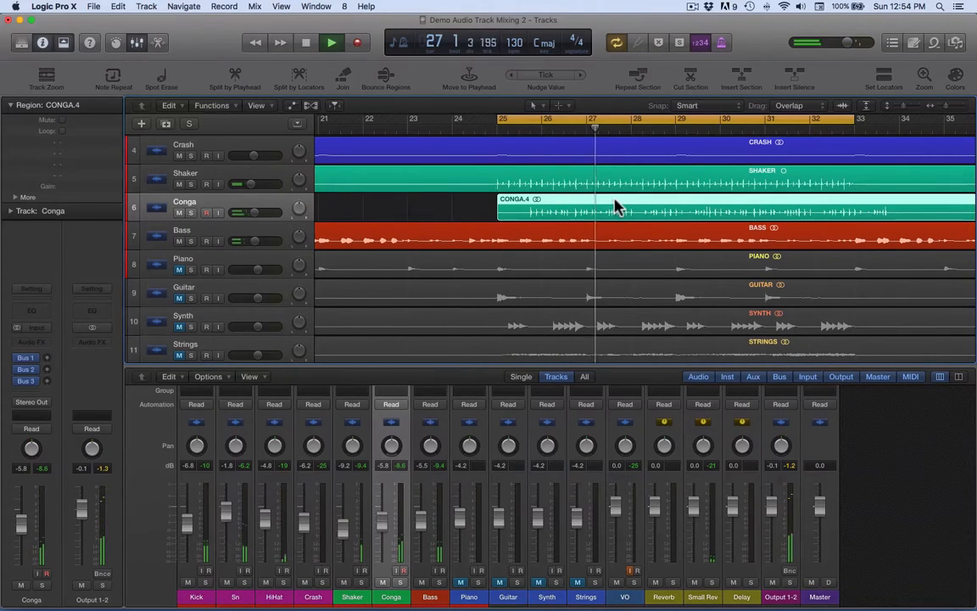
Step: Try splitting the conga region near bar 25 with the Scissors tool, then undo both cuts
{"action": "left_click", "coordinate": [331, 42]}
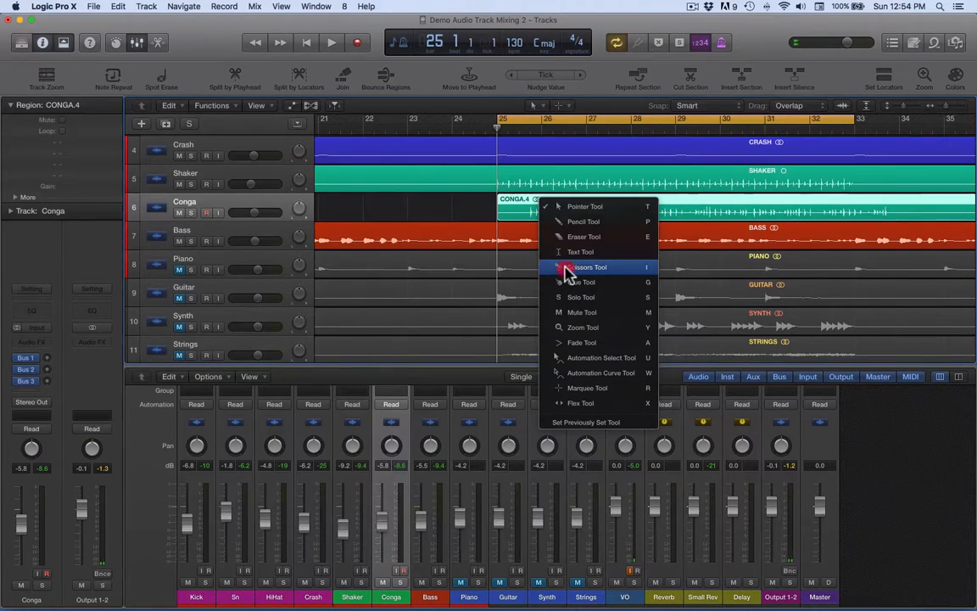
{"action": "left_click", "coordinate": [588, 266]}
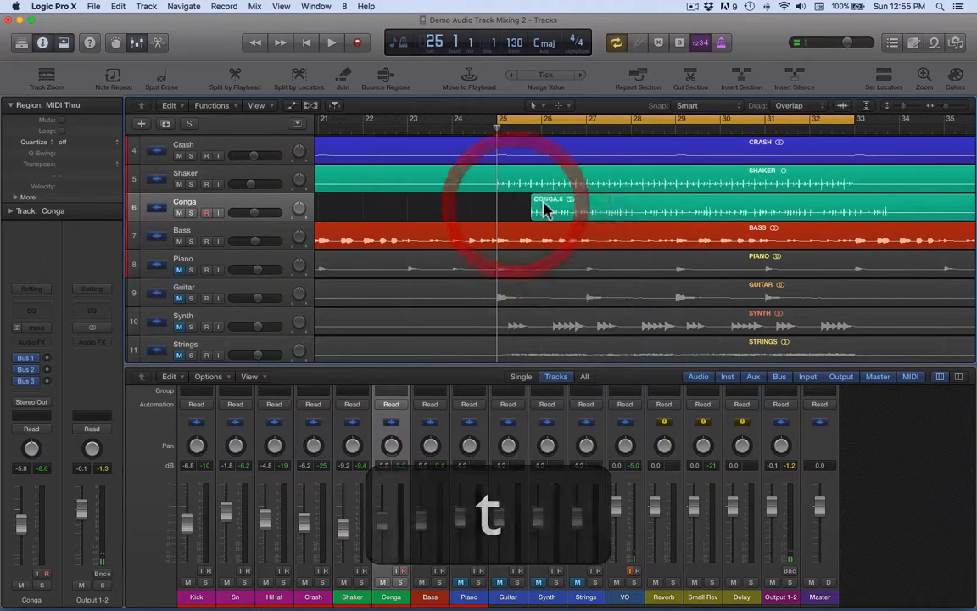
{"action": "left_click", "coordinate": [331, 42]}
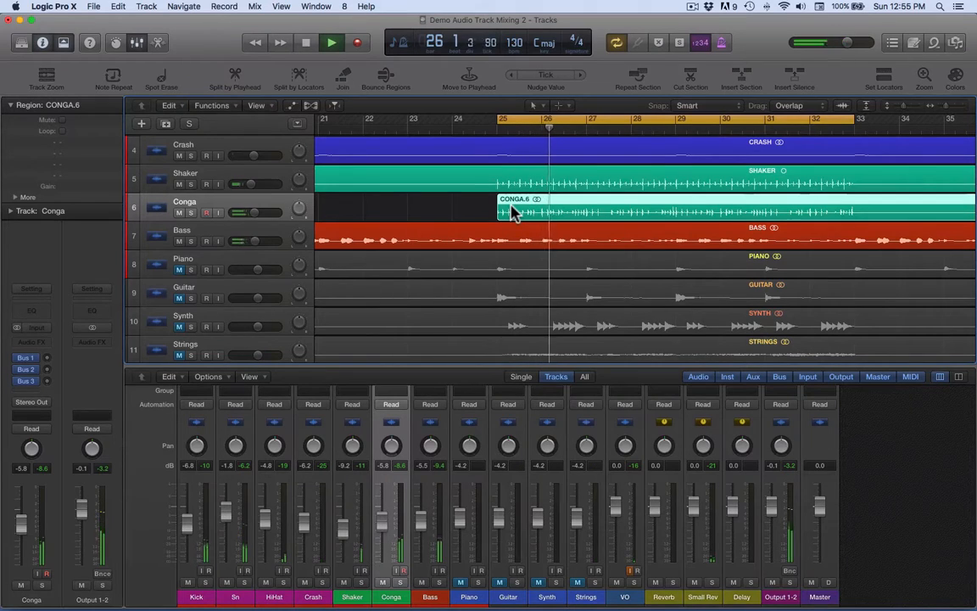
{"action": "key", "text": "cmd+z"}
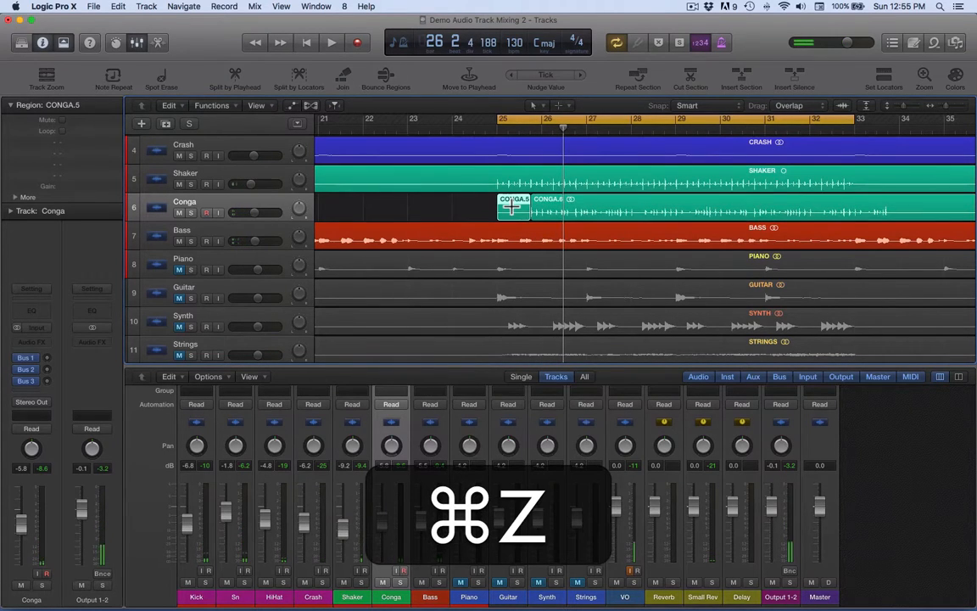
{"action": "key", "text": "cmd+z"}
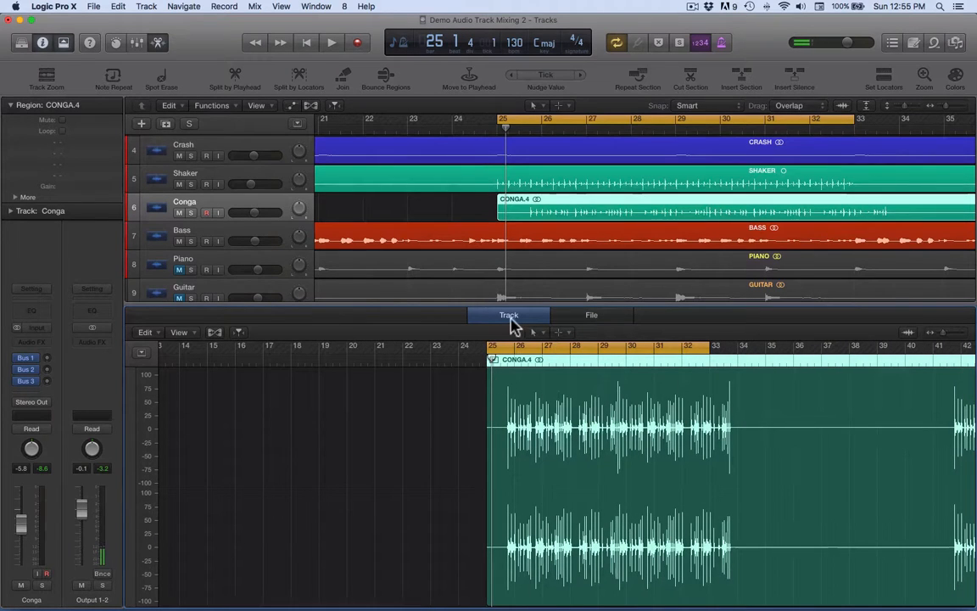
Step: Show the conga region's audio file waveform in the File editor and bring up its Edit menu
{"action": "left_click", "coordinate": [591, 314]}
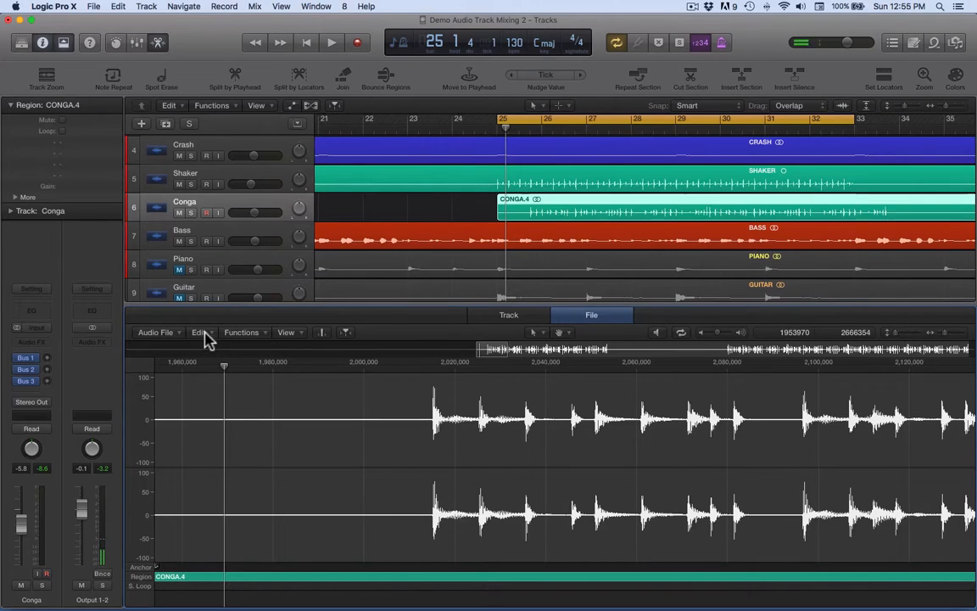
{"action": "left_click", "coordinate": [198, 330]}
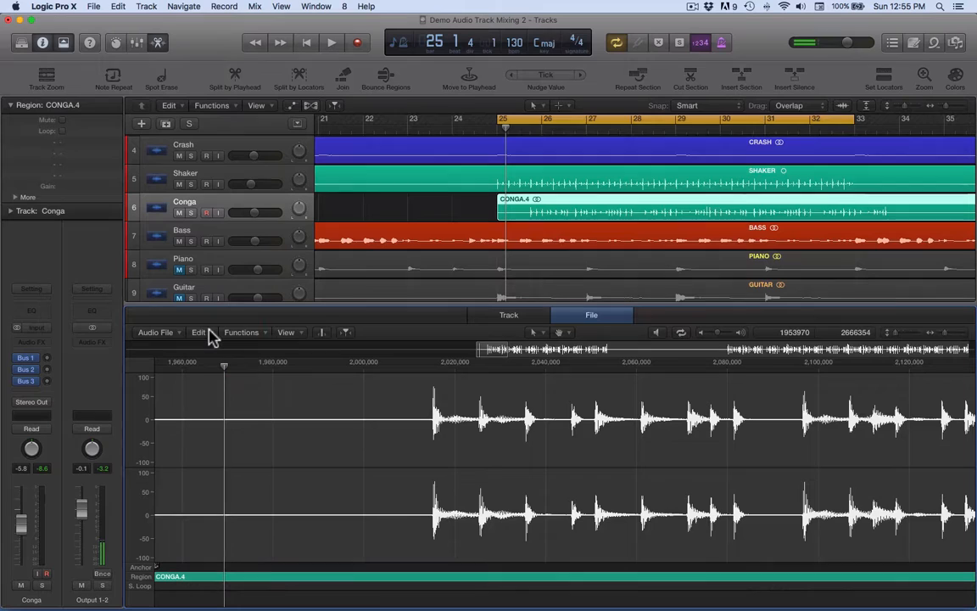
{"action": "left_click", "coordinate": [198, 331]}
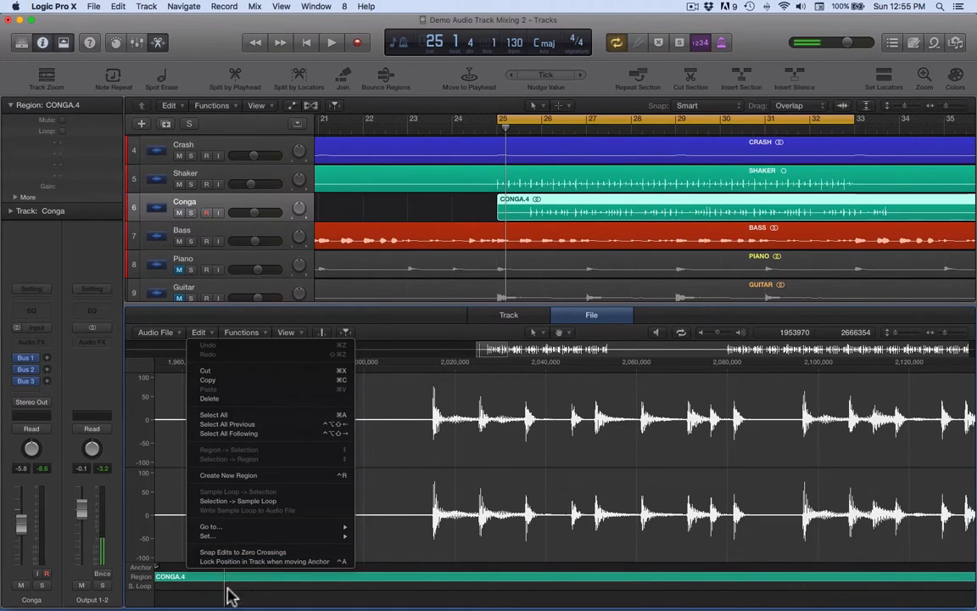
{"action": "mouse_move", "coordinate": [234, 562]}
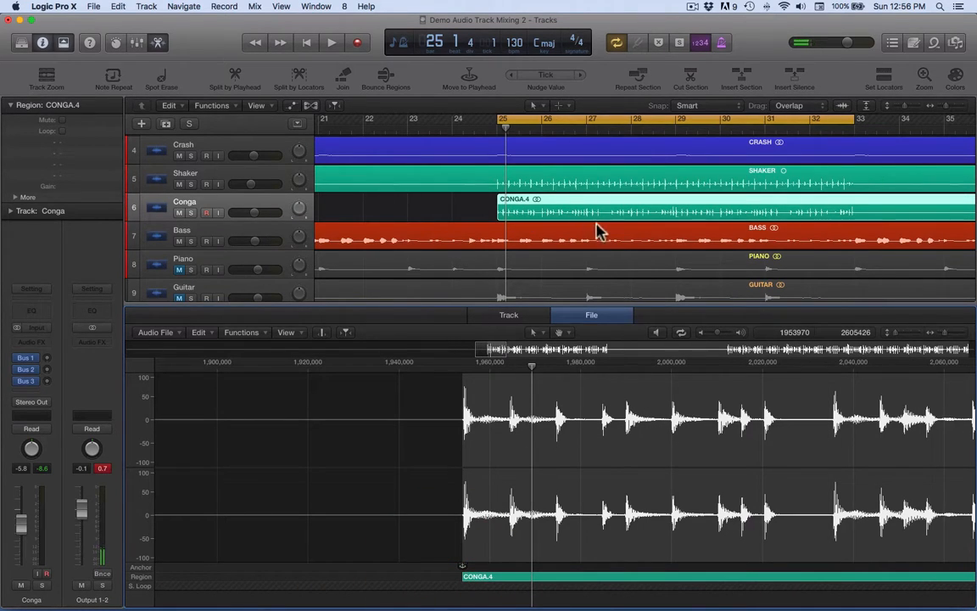
{"action": "mouse_move", "coordinate": [496, 151]}
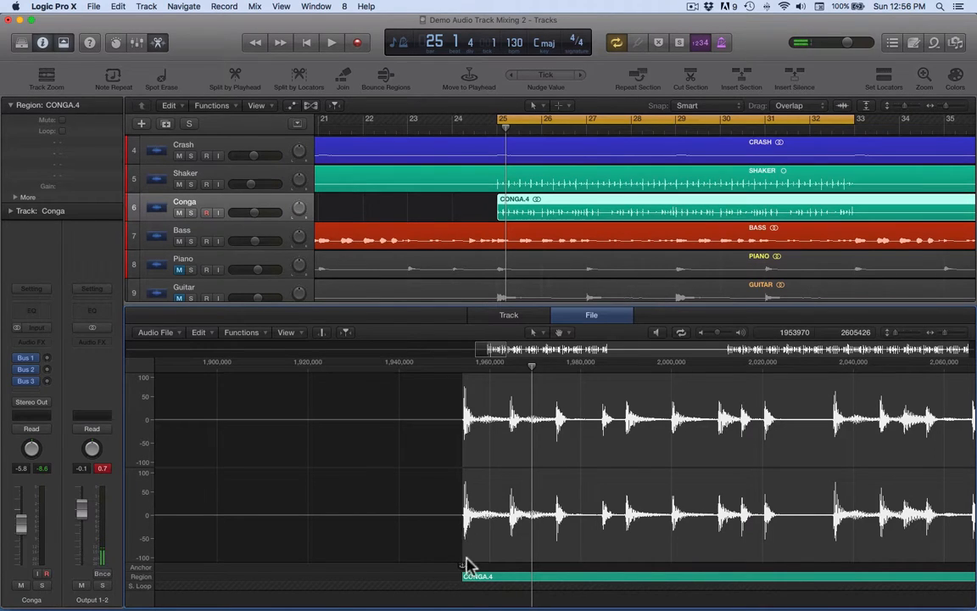
{"action": "mouse_move", "coordinate": [509, 229]}
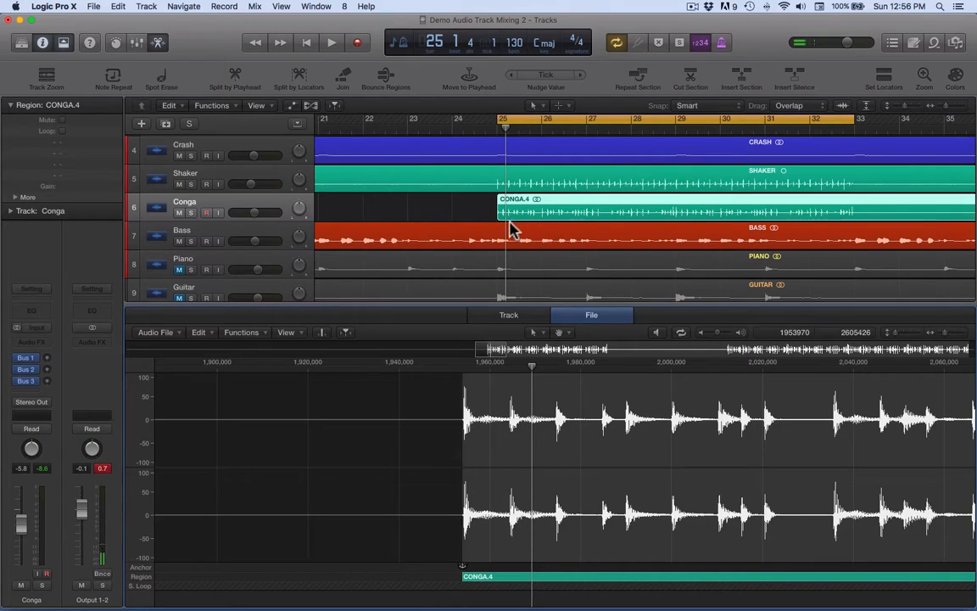
Step: Zoom out, reselect the conga region, and drag its start to the first conga hit after bar 25
{"action": "key", "text": "cmd+z"}
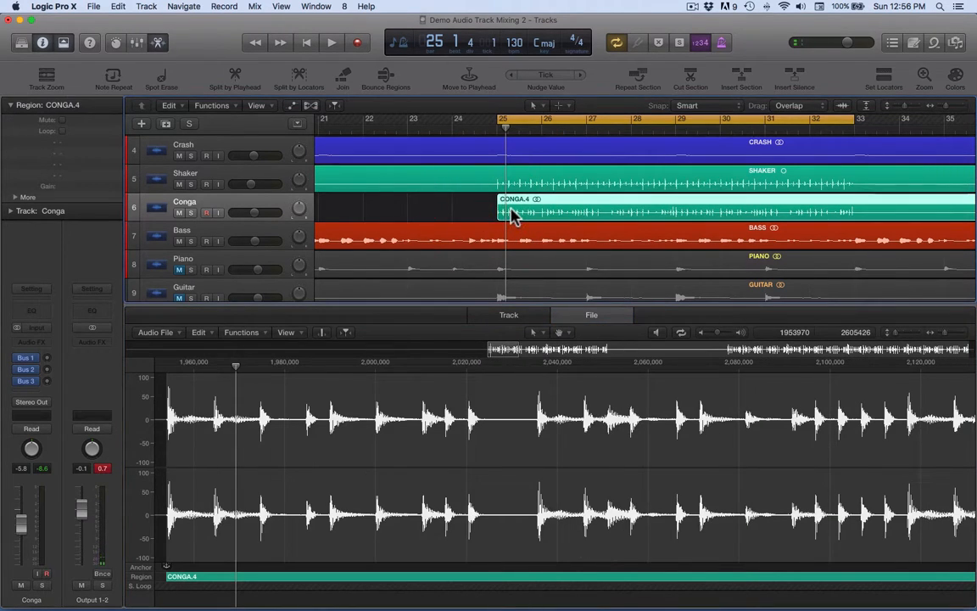
{"action": "left_click", "coordinate": [512, 212]}
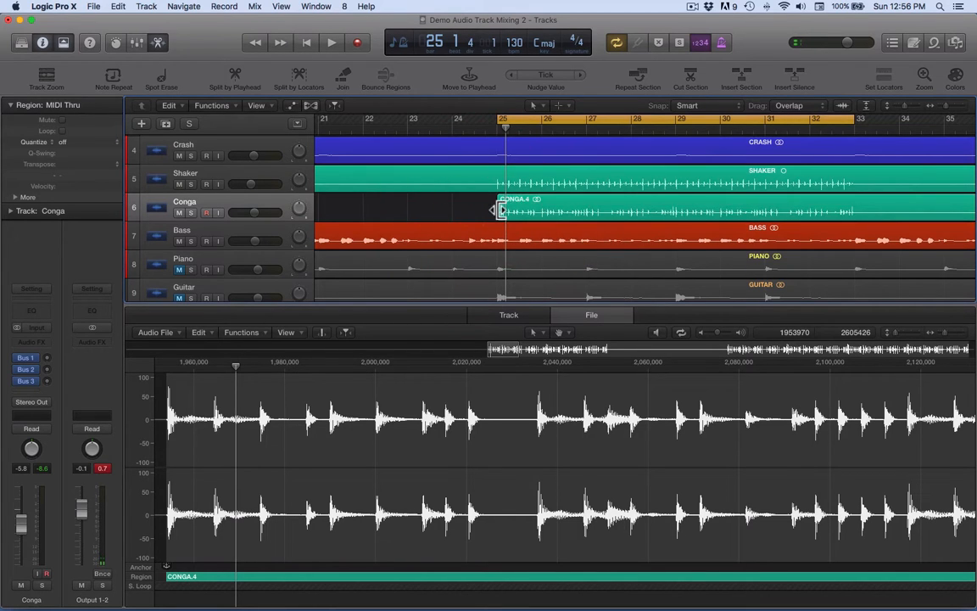
{"action": "left_click", "coordinate": [489, 212]}
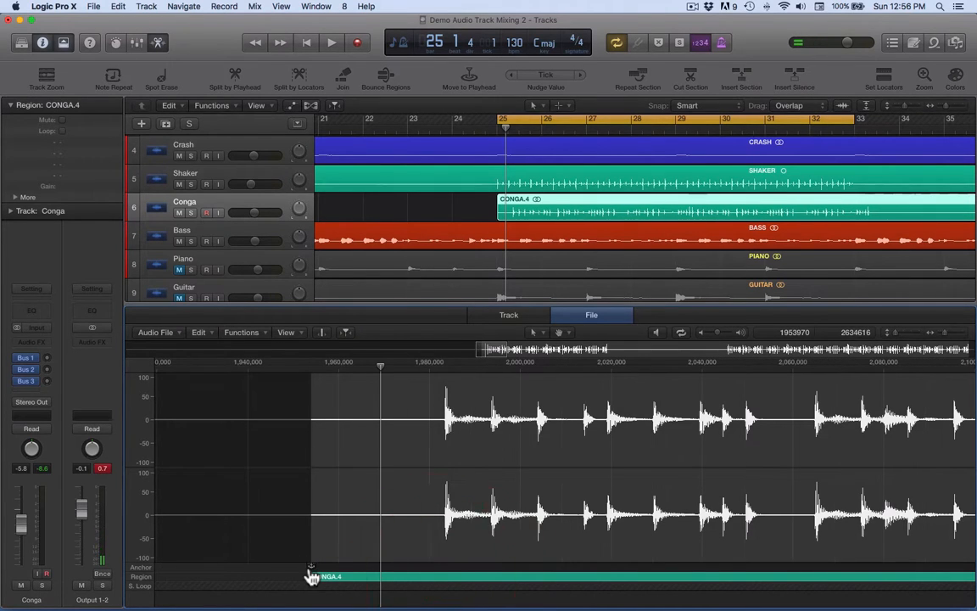
{"action": "mouse_move", "coordinate": [546, 237]}
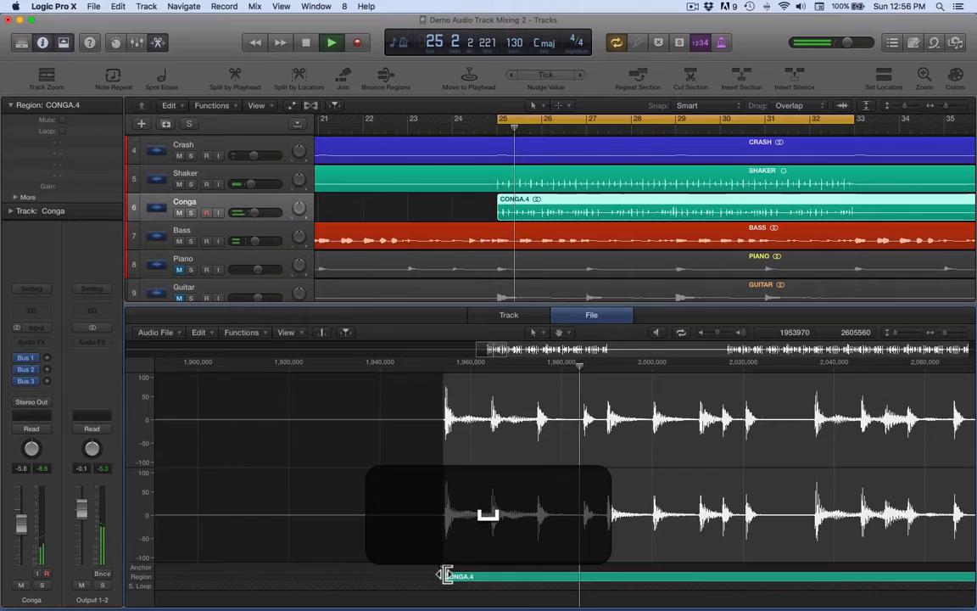
{"action": "left_click", "coordinate": [331, 43]}
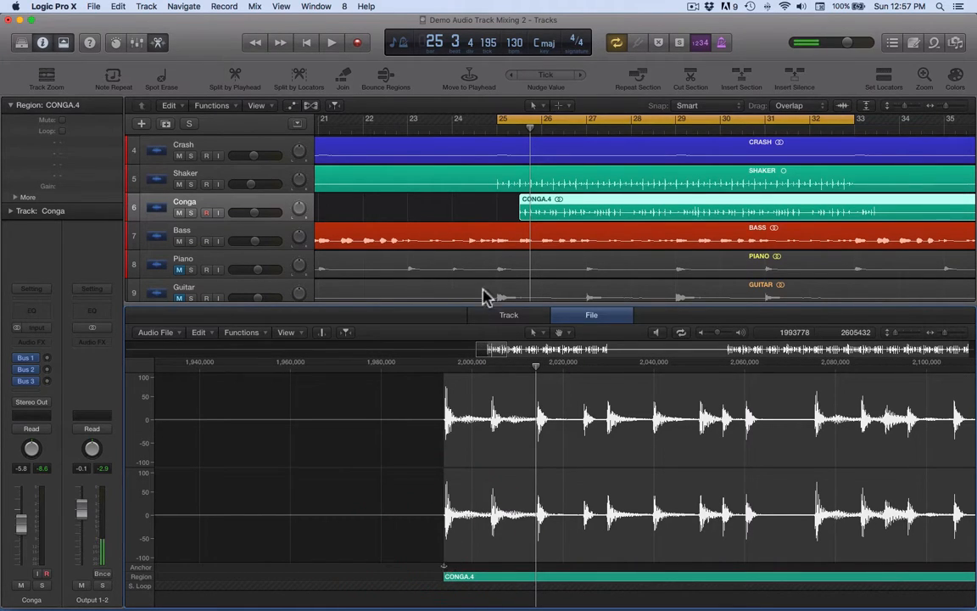
{"action": "left_click_drag", "start_coordinate": [530, 207], "coordinate": [501, 207]}
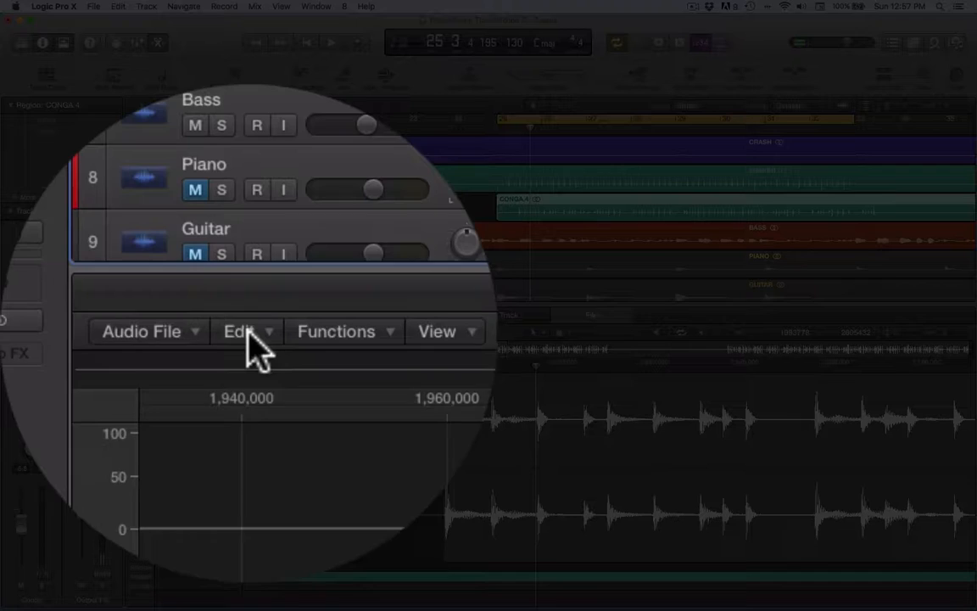
{"action": "left_click", "coordinate": [237, 331]}
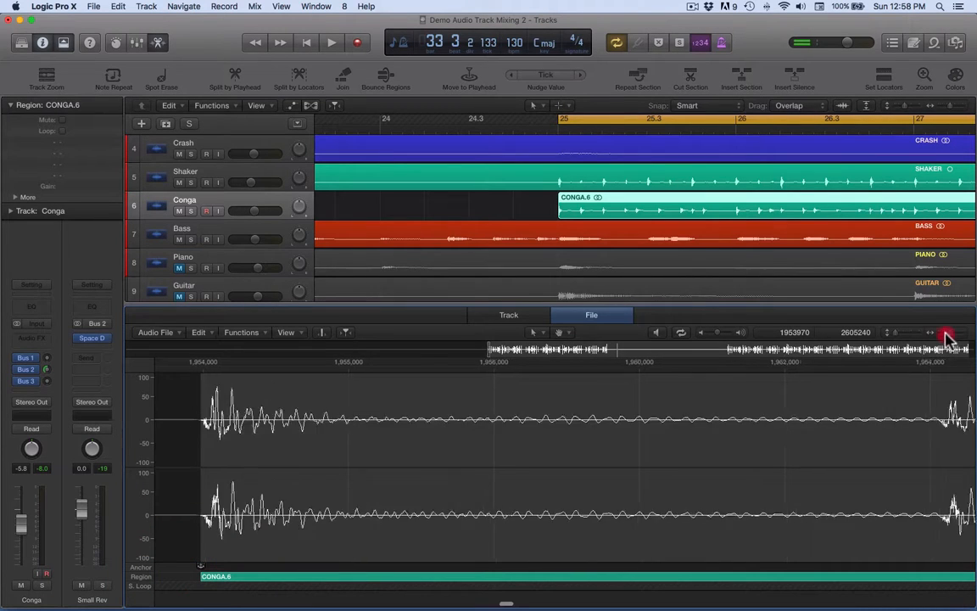
Step: Zoom in on the CONGA.6 waveform start and place the anchor exactly on the first hit
{"action": "left_click", "coordinate": [929, 331]}
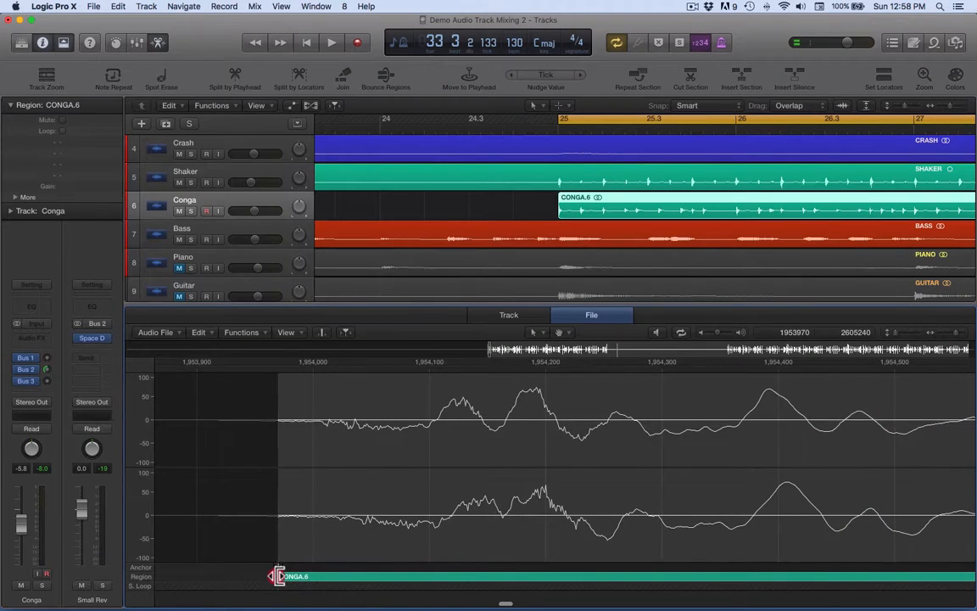
{"action": "left_click", "coordinate": [331, 43]}
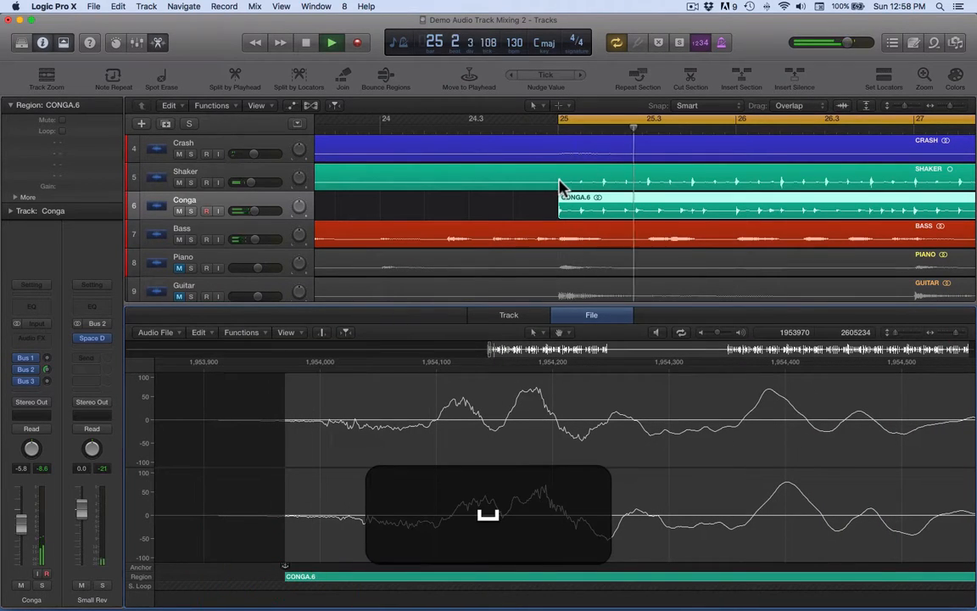